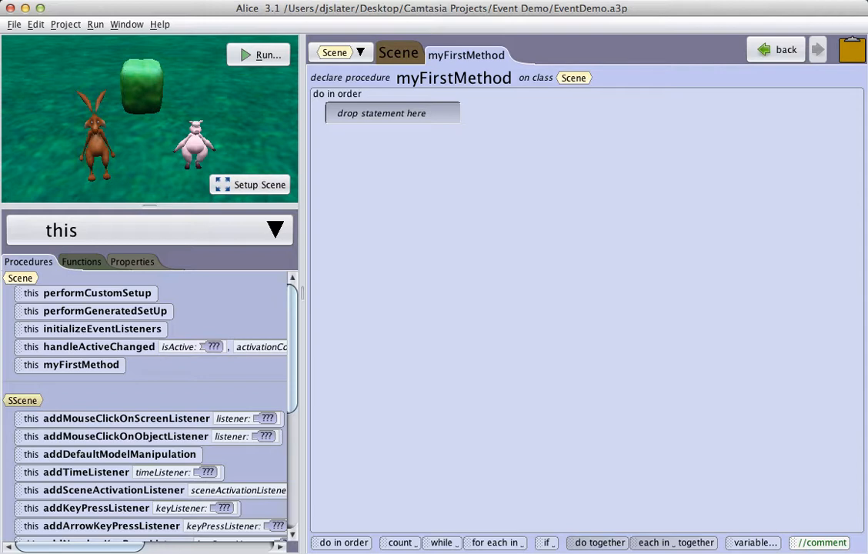
{"action": "mouse_move", "coordinate": [477, 84]}
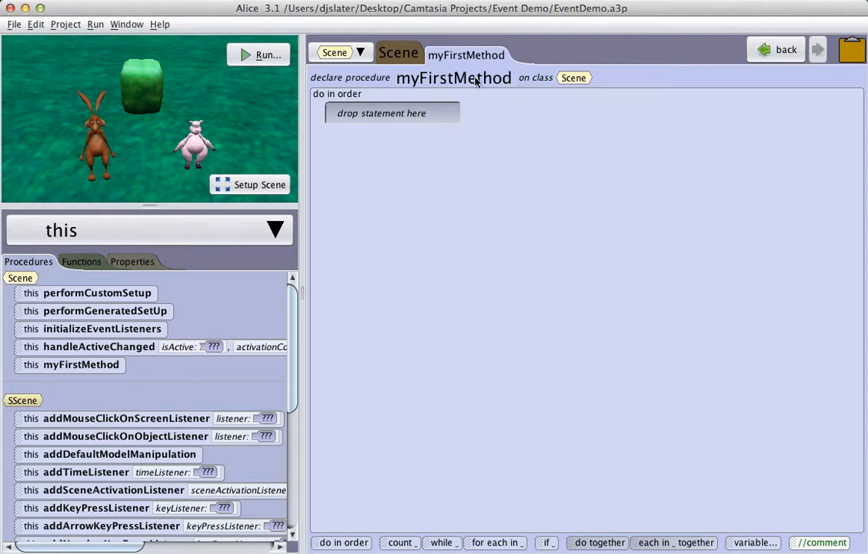
Show the Scene class overview with its procedures, functions and properties.
{"action": "left_click", "coordinate": [397, 52]}
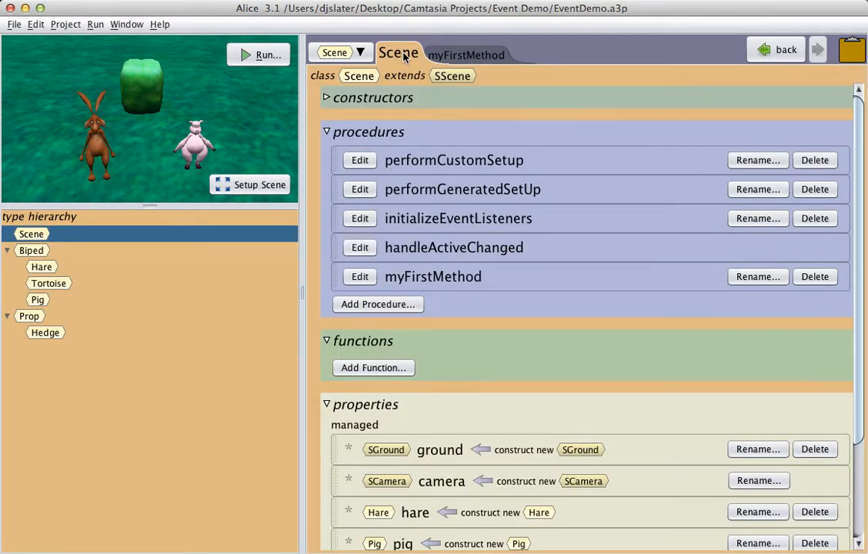
{"action": "mouse_move", "coordinate": [406, 63]}
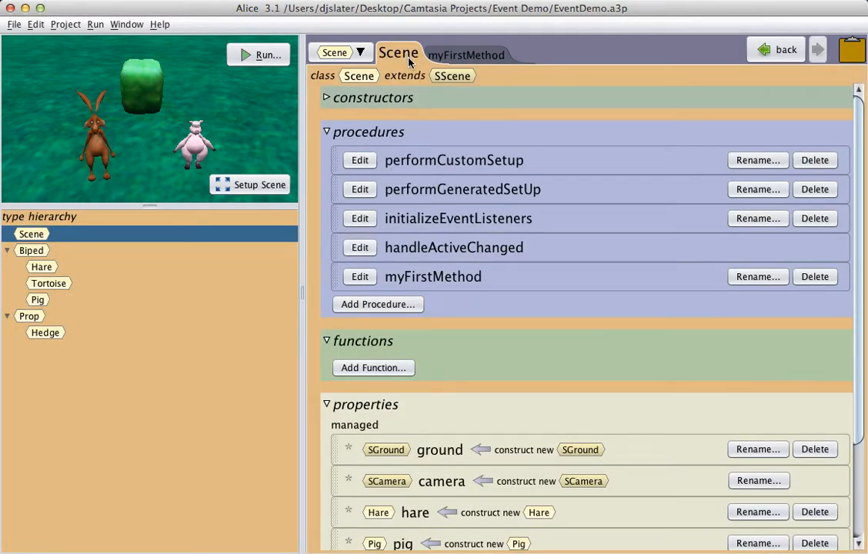
{"action": "mouse_move", "coordinate": [427, 225]}
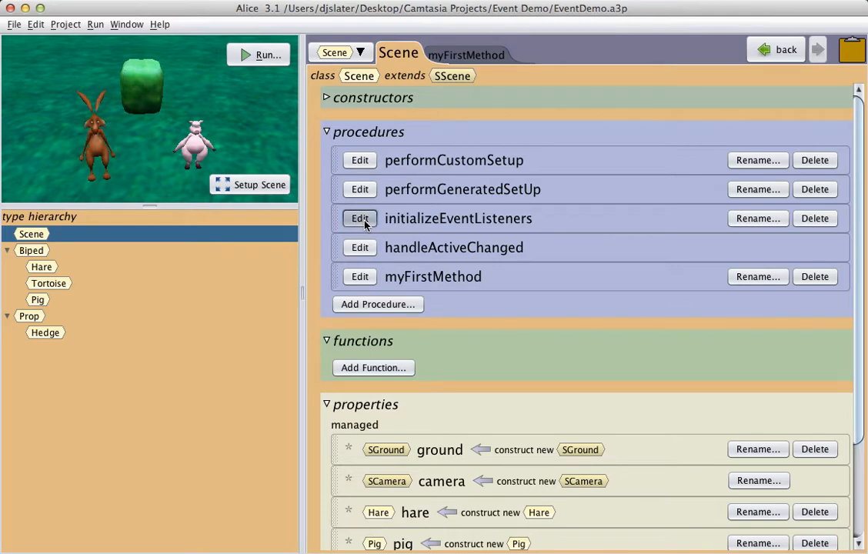
Edit the initializeEventListeners procedure of the Scene class.
{"action": "left_click", "coordinate": [360, 219]}
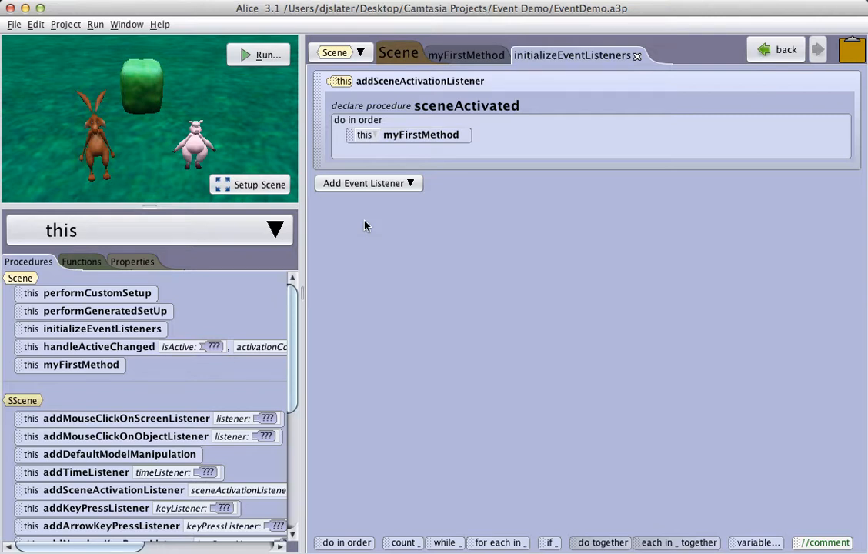
{"action": "mouse_move", "coordinate": [157, 455]}
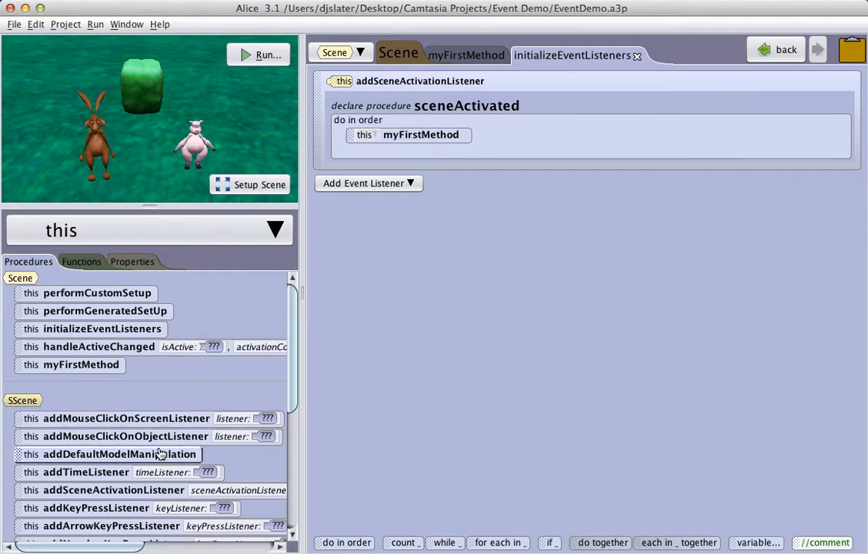
{"action": "mouse_move", "coordinate": [157, 458]}
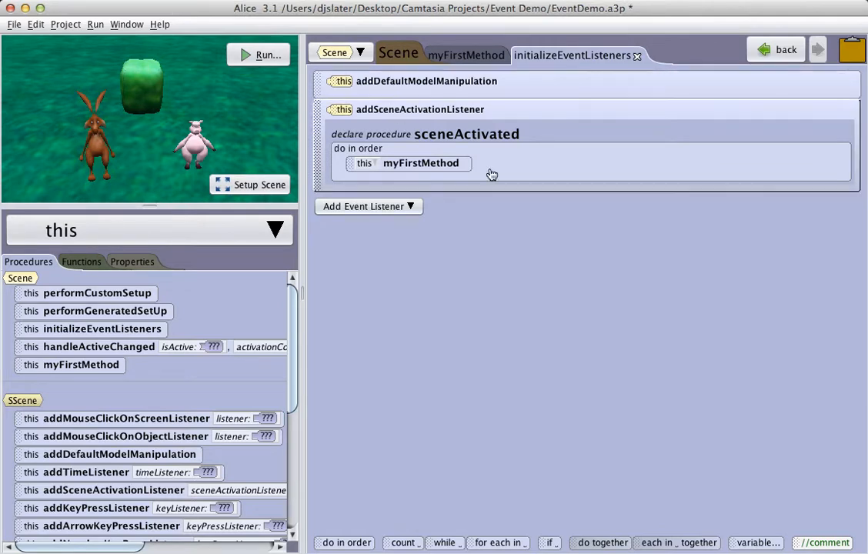
Run the scene to try manipulating the hare, pig and hedge directly.
{"action": "left_click", "coordinate": [260, 55]}
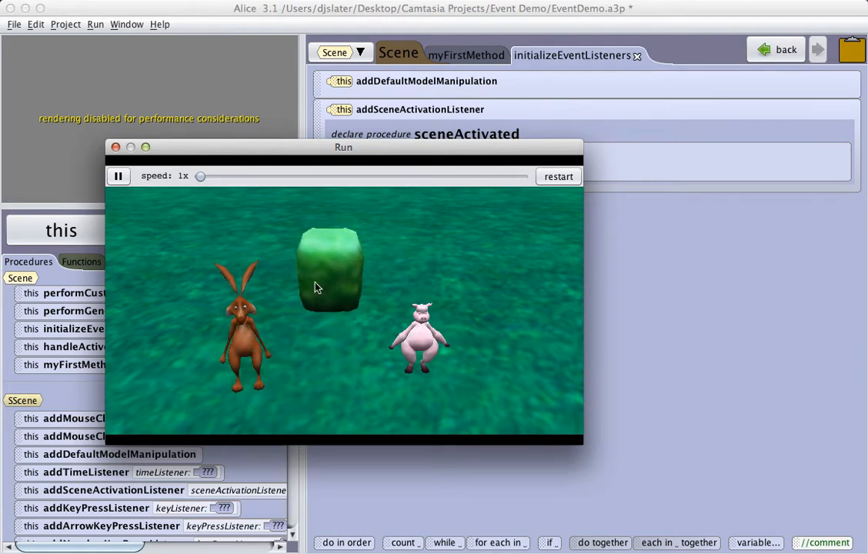
{"action": "mouse_move", "coordinate": [277, 348]}
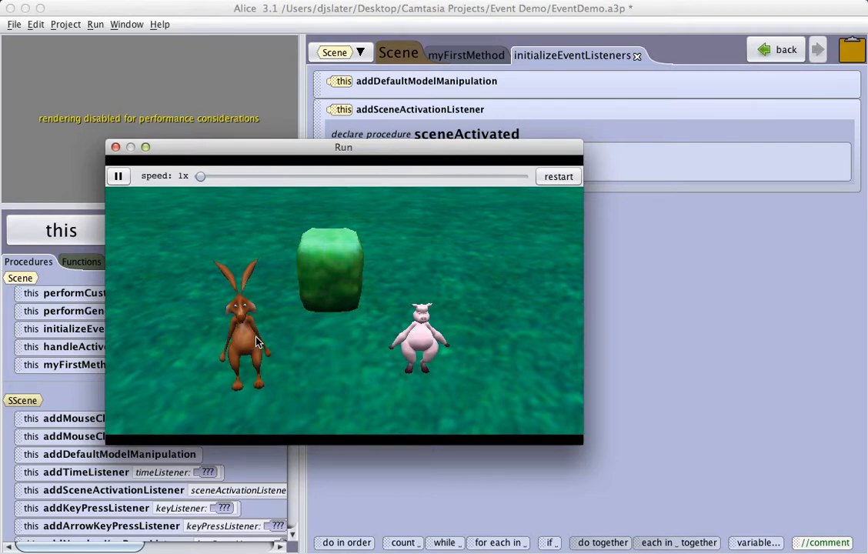
{"action": "mouse_move", "coordinate": [240, 346]}
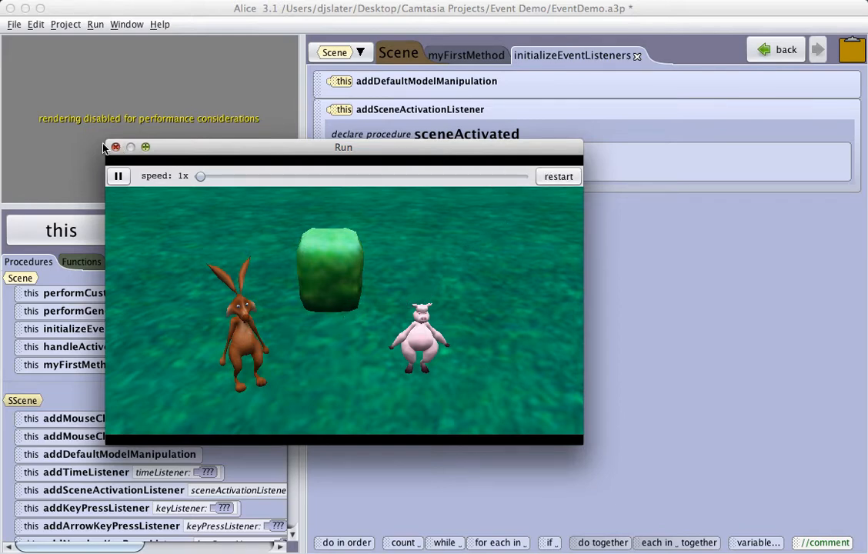
Stop the run and add a keyboard addObjectMoverFor listener targeting the pig.
{"action": "left_click", "coordinate": [115, 148]}
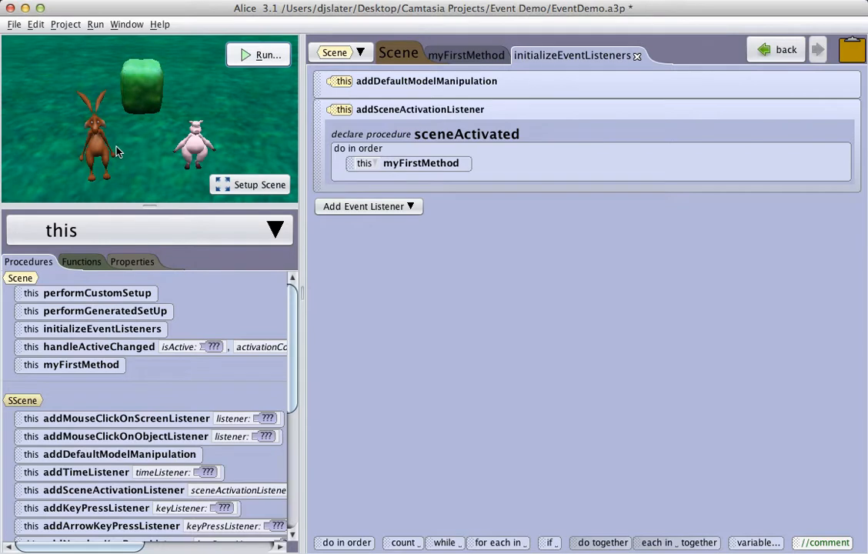
{"action": "mouse_move", "coordinate": [154, 184]}
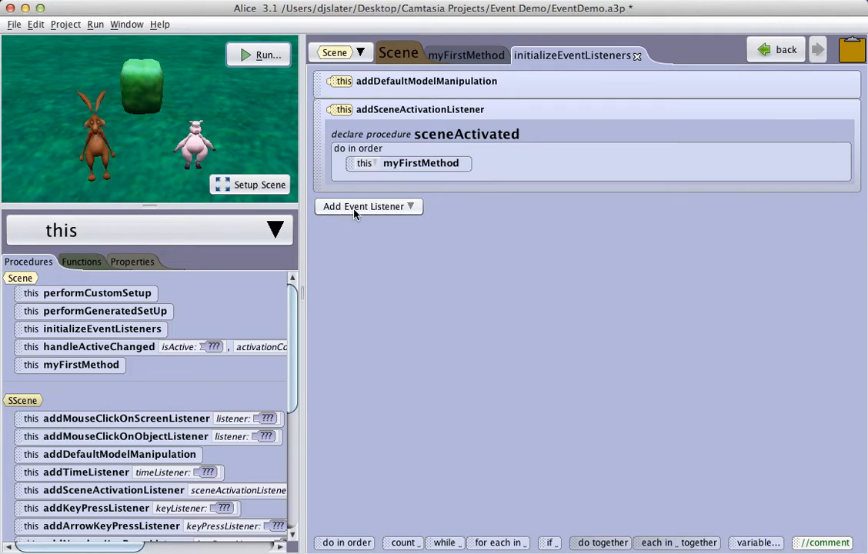
{"action": "left_click", "coordinate": [368, 206]}
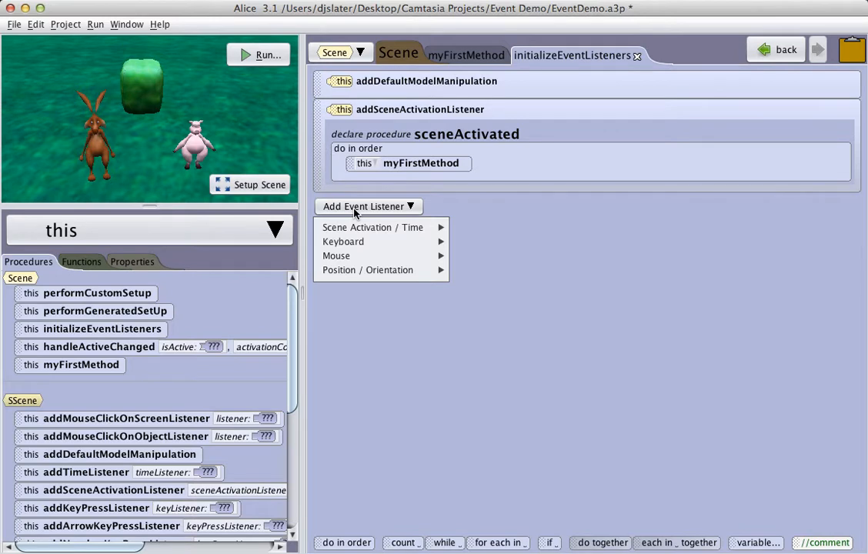
{"action": "mouse_move", "coordinate": [354, 242]}
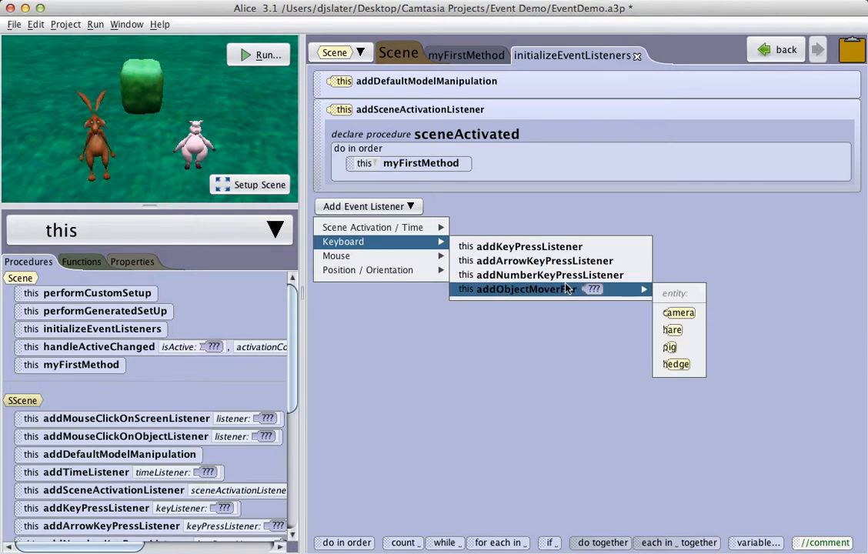
{"action": "mouse_move", "coordinate": [670, 347]}
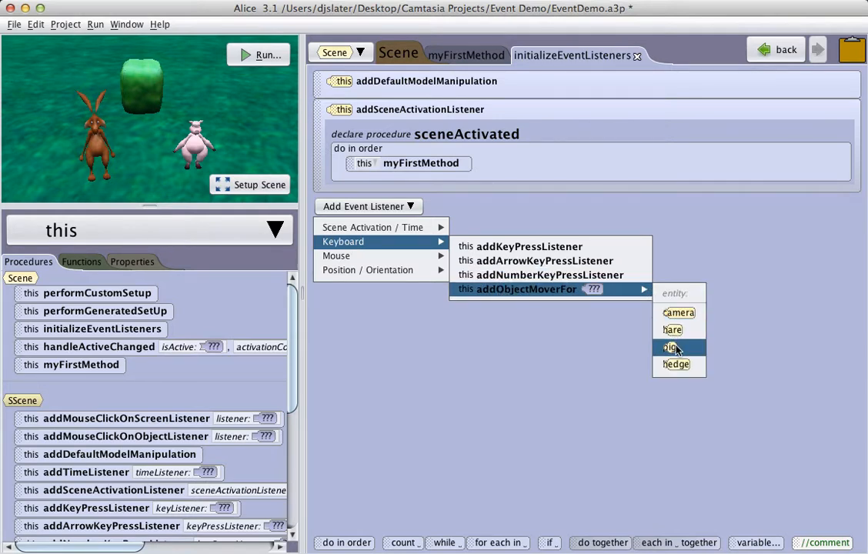
{"action": "left_click", "coordinate": [671, 348]}
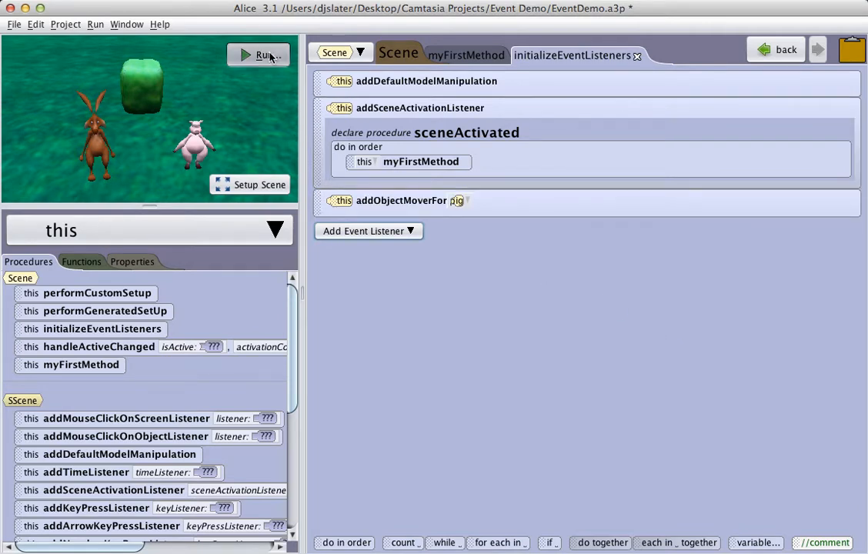
Run the scene to steer the pig around with the arrow keys.
{"action": "left_click", "coordinate": [257, 55]}
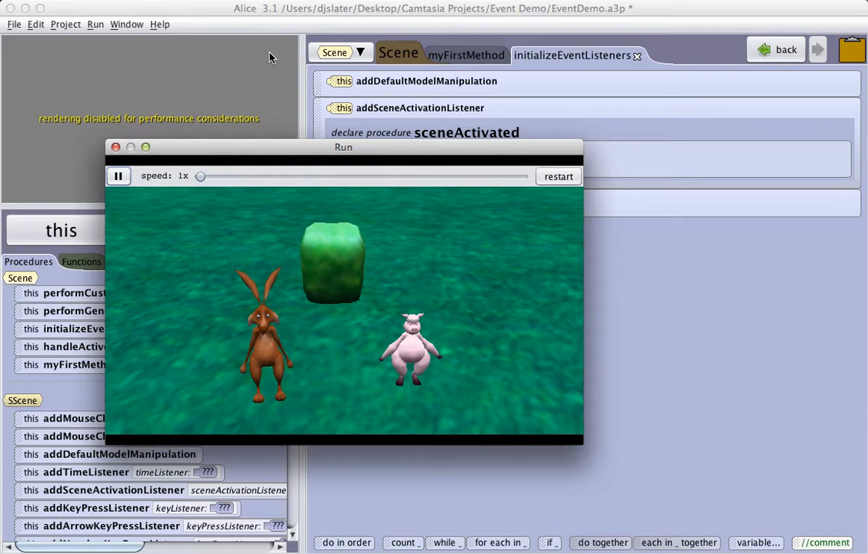
{"action": "mouse_move", "coordinate": [434, 231]}
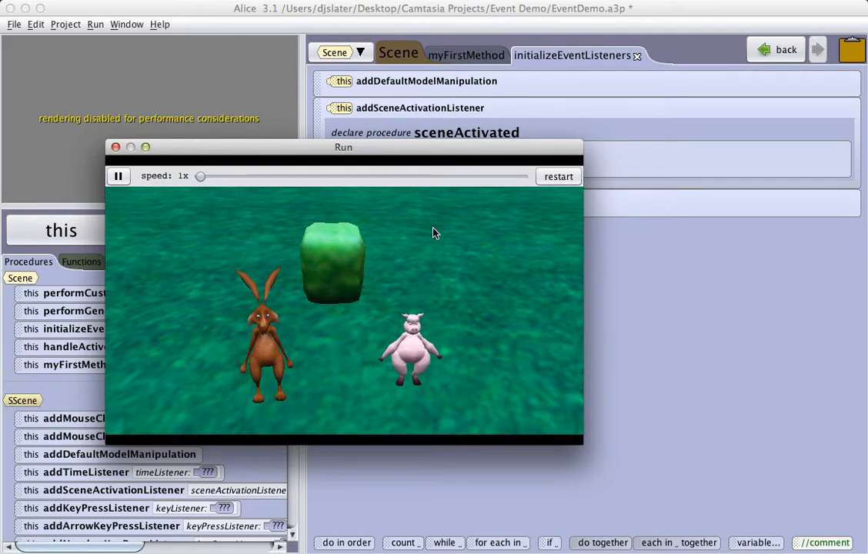
{"action": "mouse_move", "coordinate": [422, 348]}
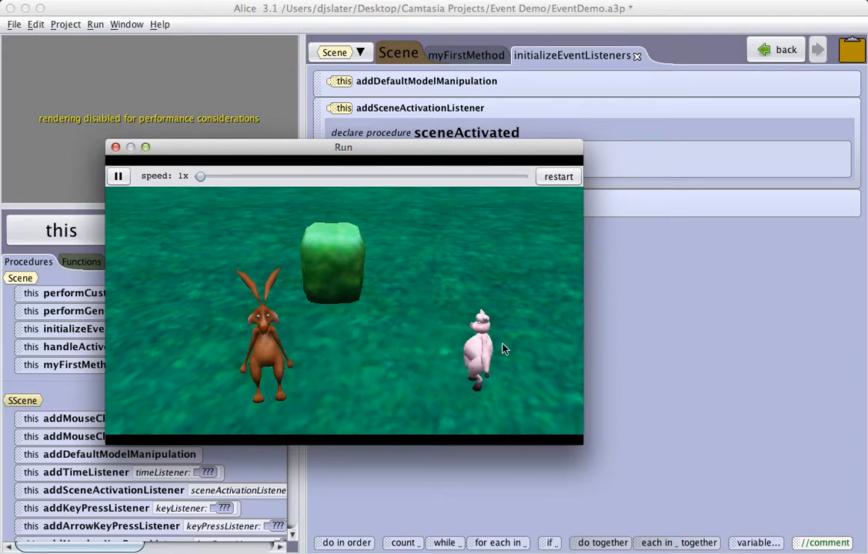
{"action": "mouse_move", "coordinate": [486, 353]}
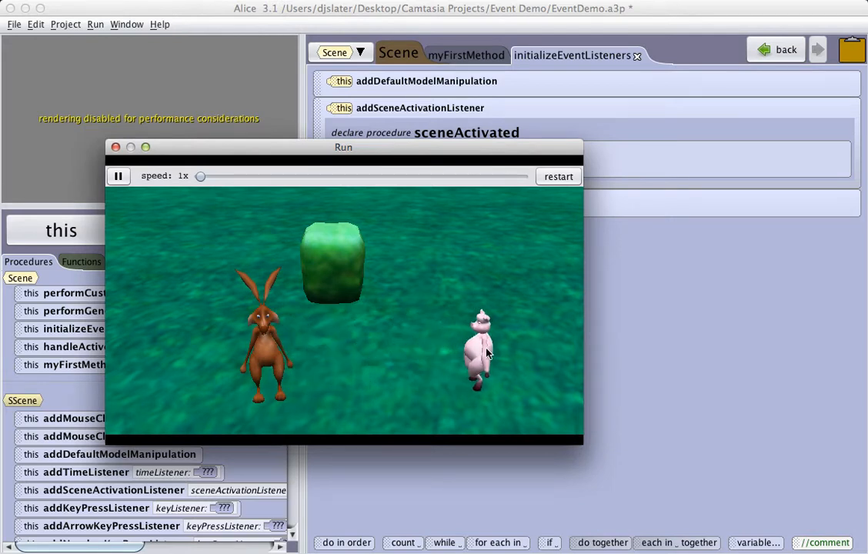
{"action": "mouse_move", "coordinate": [483, 357]}
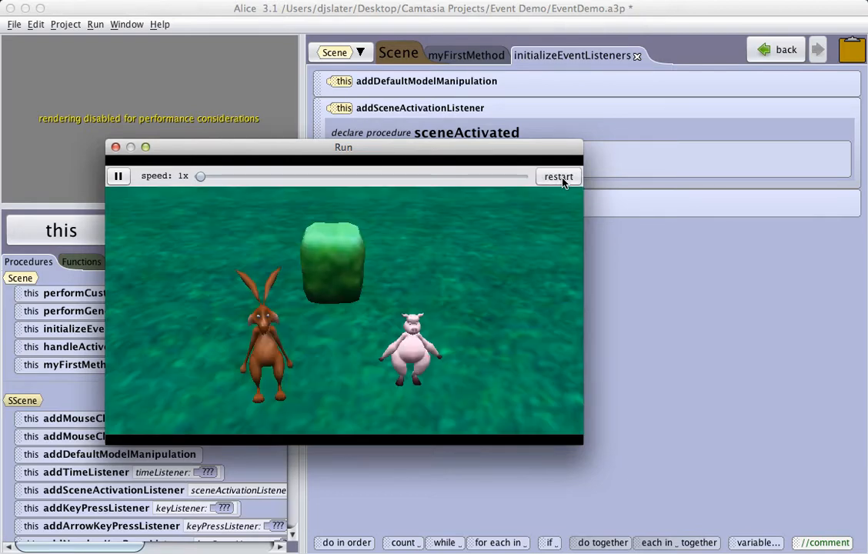
Stop the run and add a key-press listener with an empty keyPressed procedure.
{"action": "left_click", "coordinate": [116, 147]}
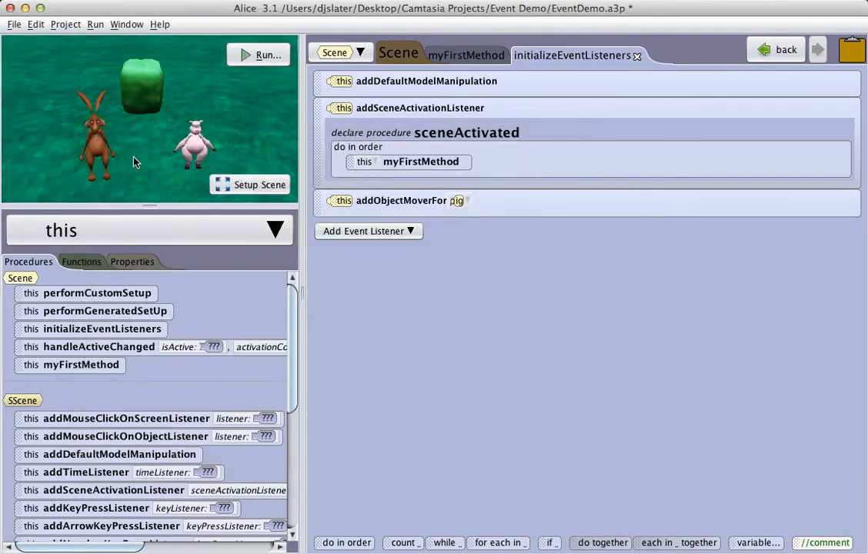
{"action": "left_click", "coordinate": [367, 231]}
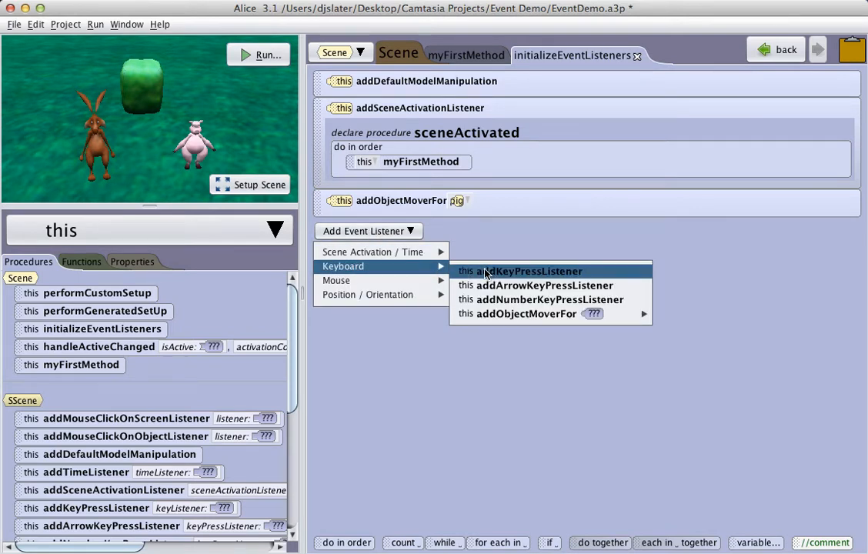
{"action": "left_click", "coordinate": [527, 270]}
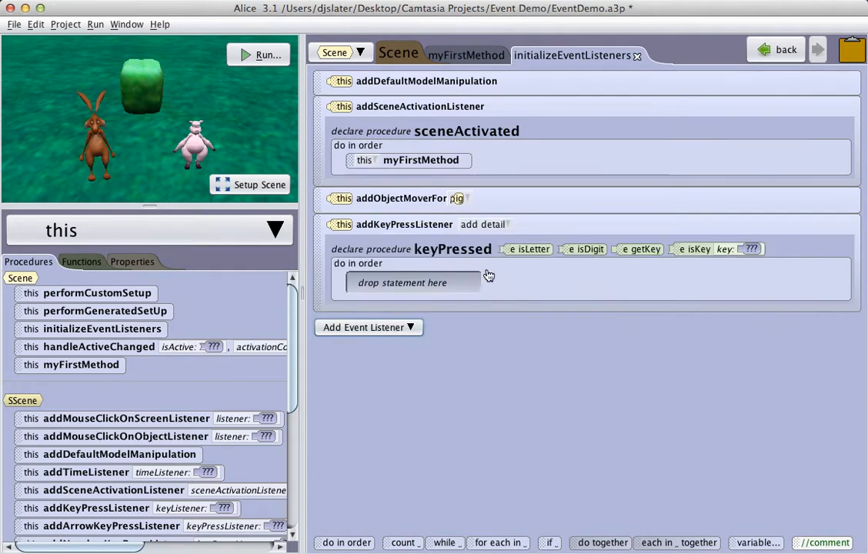
{"action": "mouse_move", "coordinate": [529, 286]}
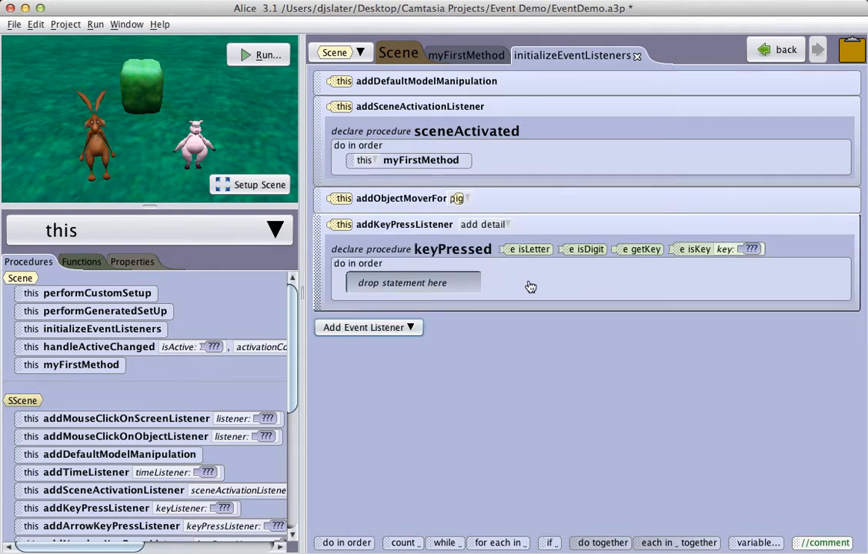
{"action": "mouse_move", "coordinate": [529, 287]}
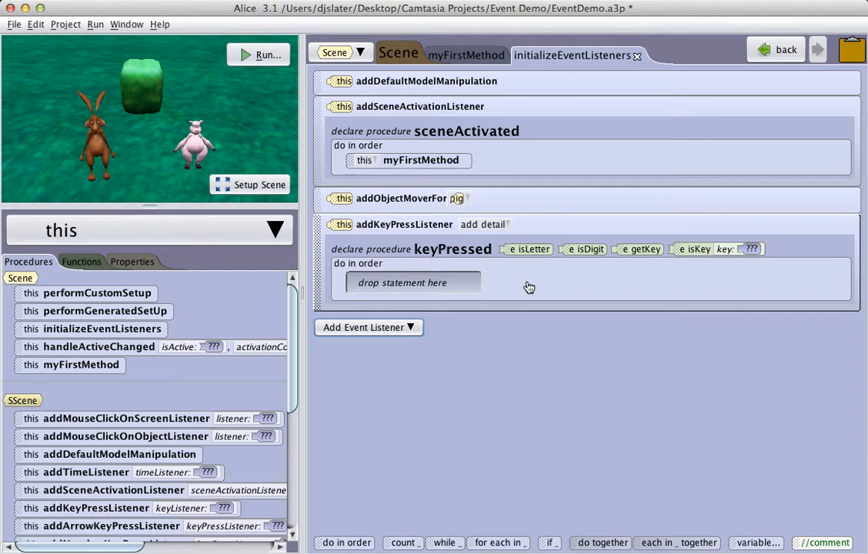
{"action": "mouse_move", "coordinate": [565, 353]}
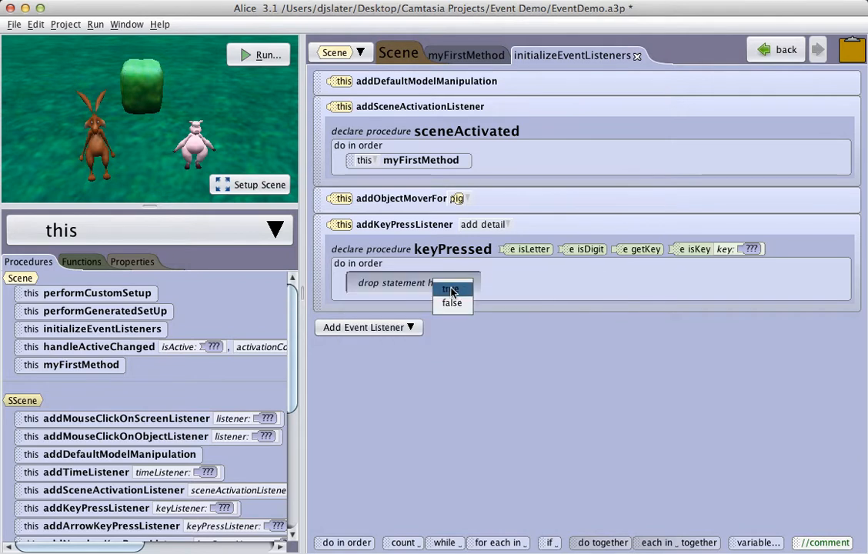
Make the keyPressed conditional check isKey H and select the hare's procedures.
{"action": "left_click", "coordinate": [449, 289]}
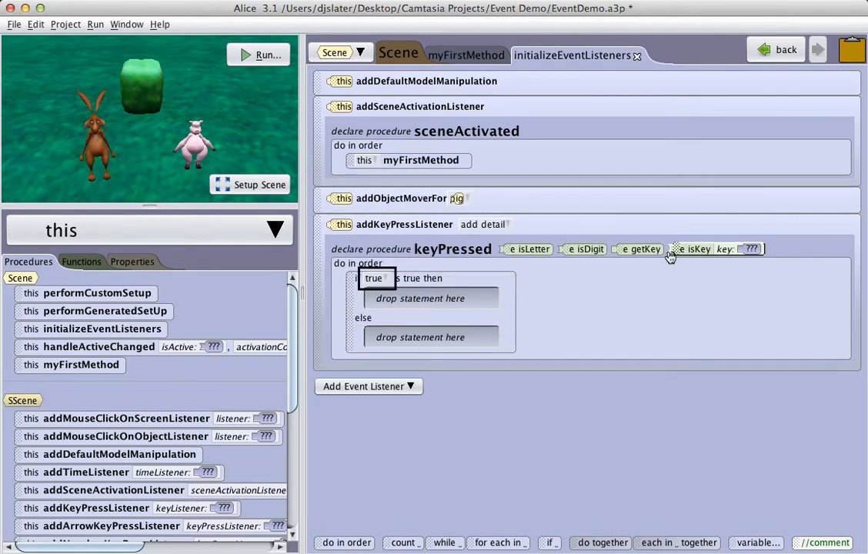
{"action": "mouse_move", "coordinate": [678, 253]}
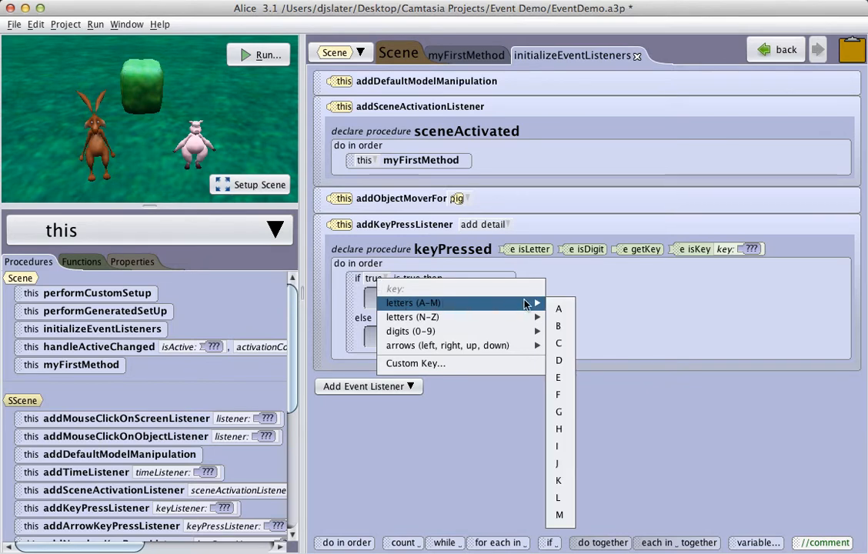
{"action": "mouse_move", "coordinate": [558, 429]}
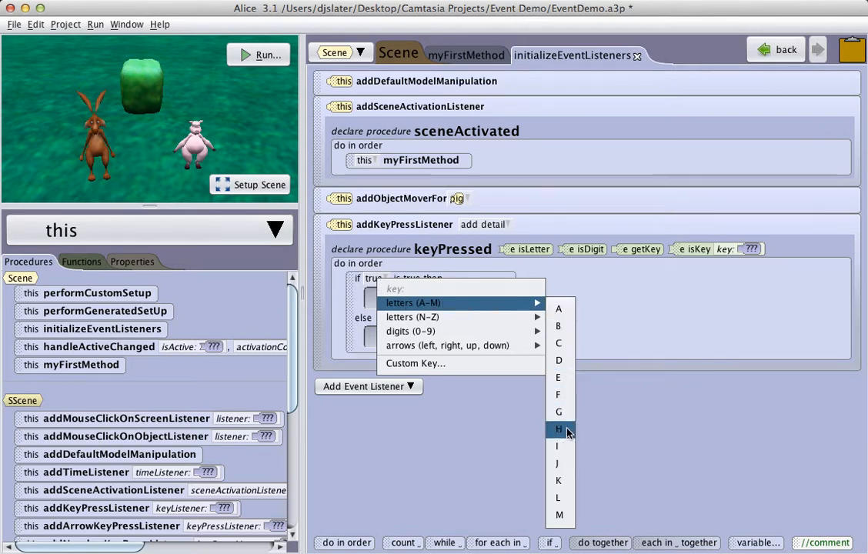
{"action": "left_click", "coordinate": [557, 428]}
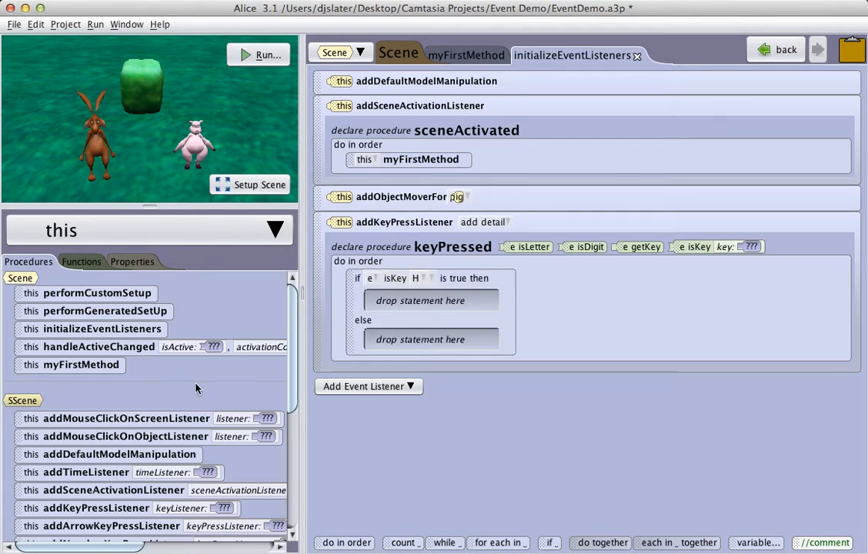
{"action": "left_click", "coordinate": [273, 229]}
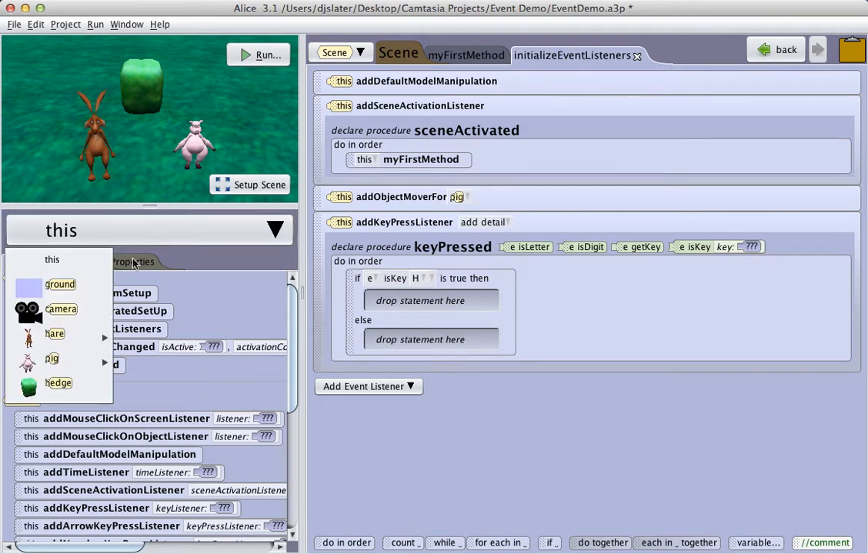
{"action": "left_click", "coordinate": [54, 332]}
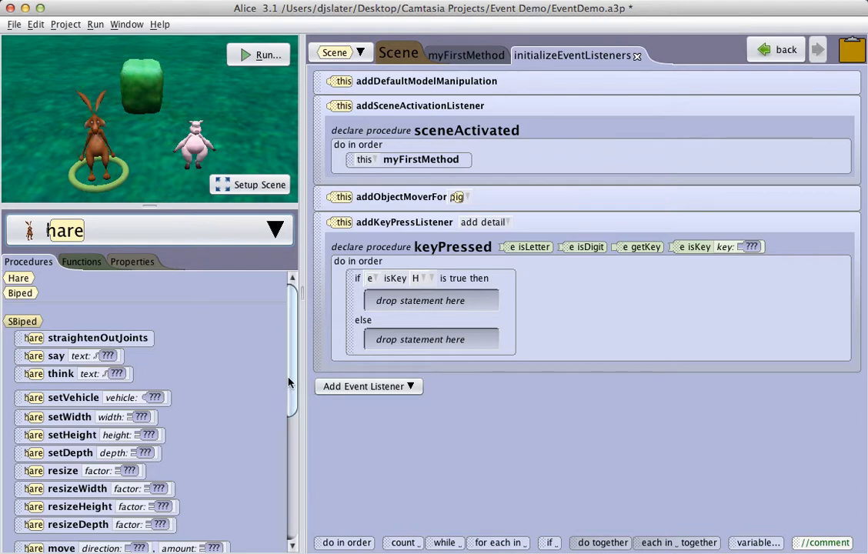
Have the hare move UP 1.0 then DOWN 1.0 when H is pressed.
{"action": "scroll", "scroll_direction": "down", "scroll_amount": 3}
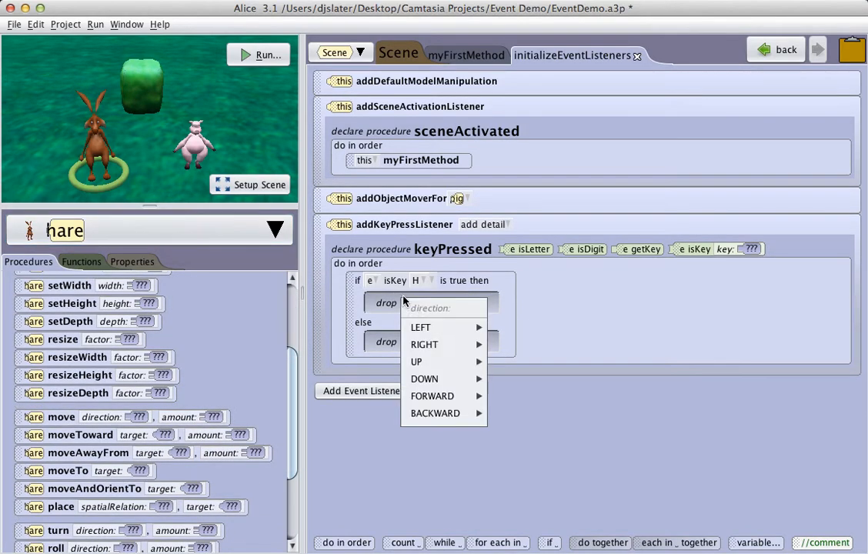
{"action": "mouse_move", "coordinate": [416, 361]}
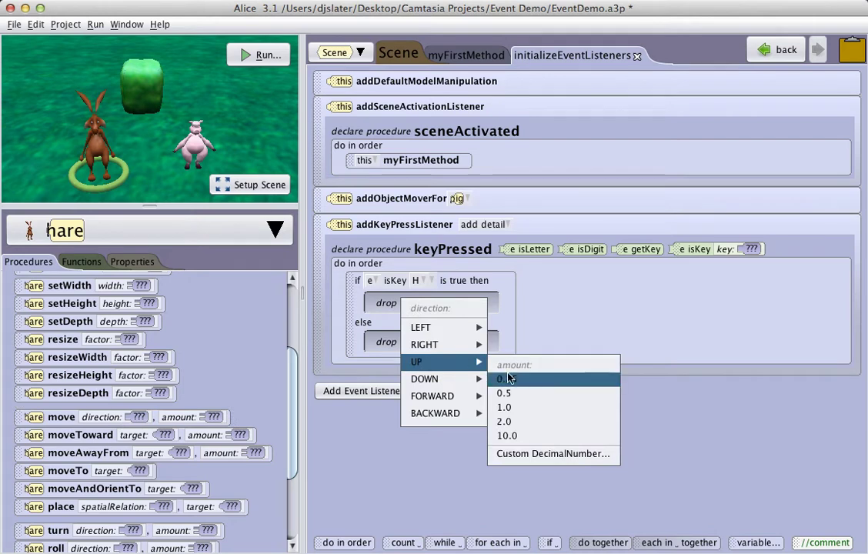
{"action": "left_click", "coordinate": [505, 406]}
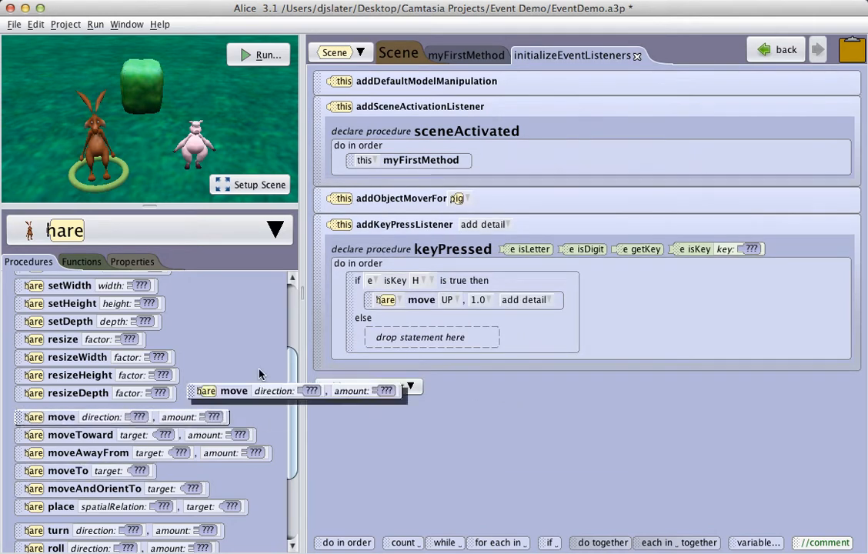
{"action": "left_click", "coordinate": [447, 300]}
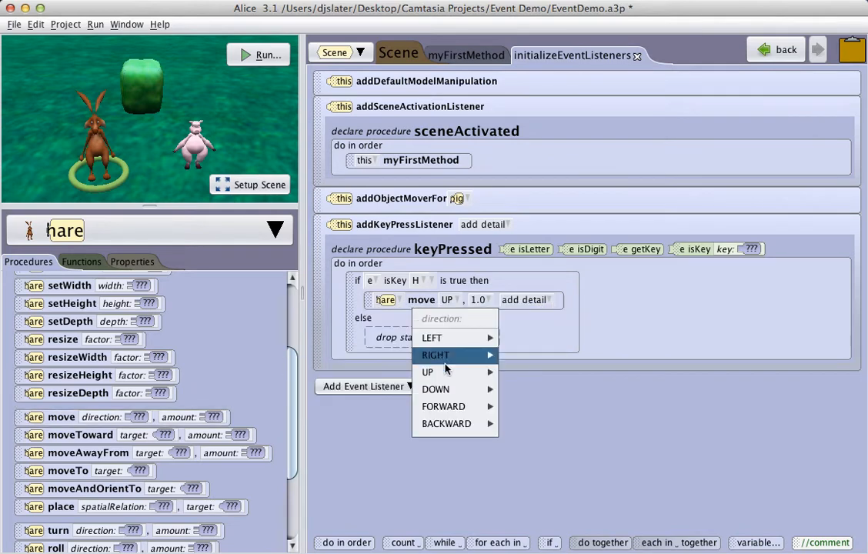
{"action": "mouse_move", "coordinate": [435, 389]}
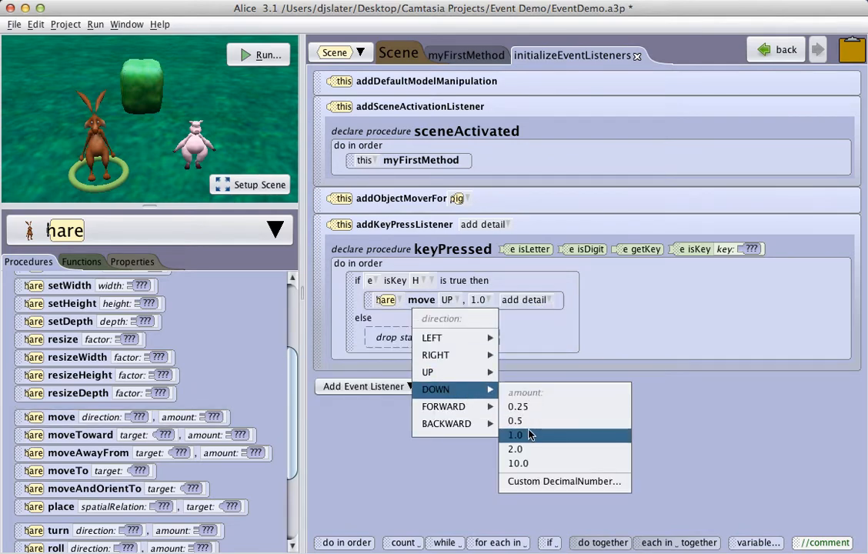
{"action": "left_click", "coordinate": [516, 434]}
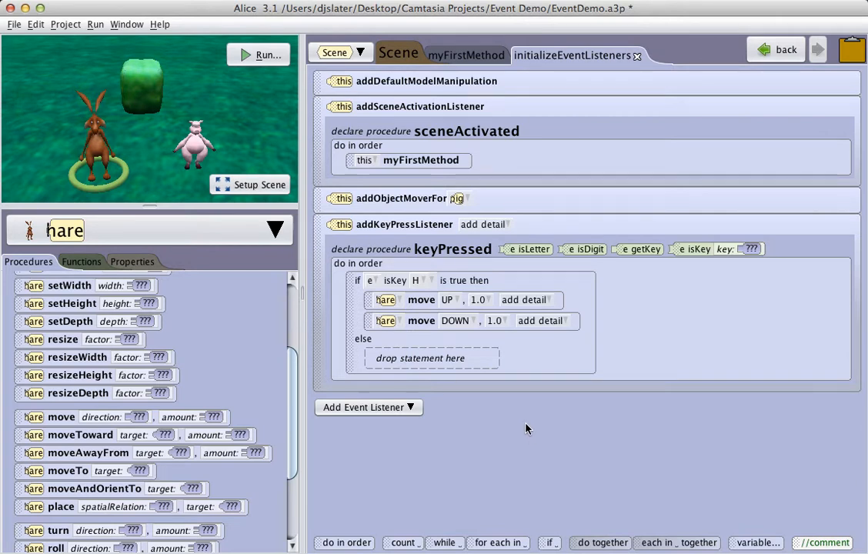
{"action": "mouse_move", "coordinate": [527, 428]}
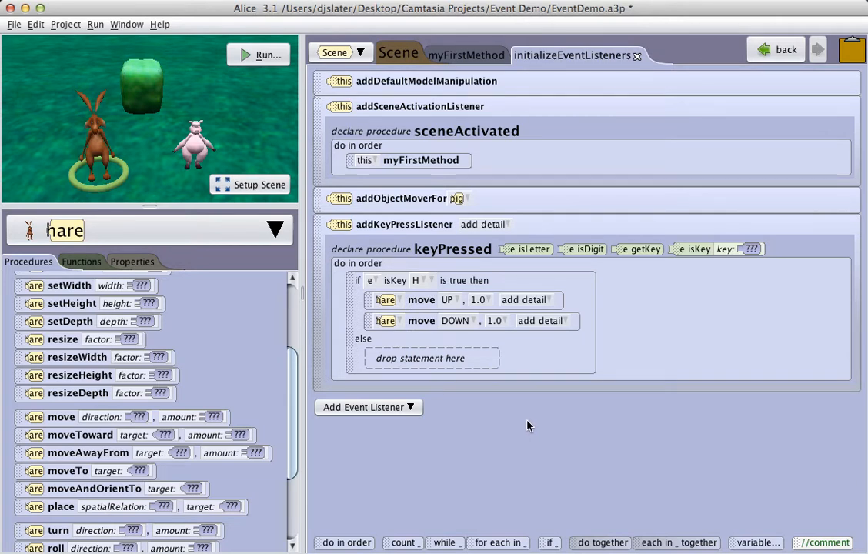
{"action": "mouse_move", "coordinate": [548, 542]}
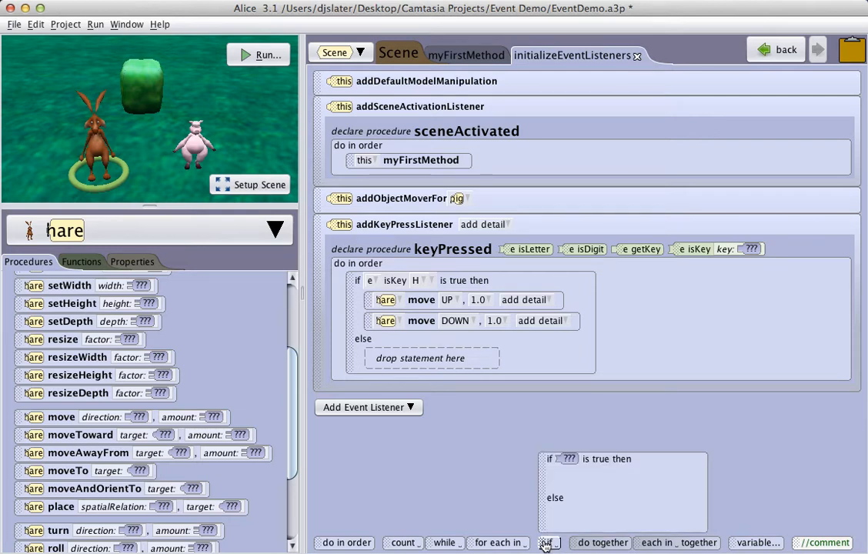
Nest a conditional in the else branch checking isKey P.
{"action": "left_click_drag", "start_coordinate": [549, 541], "coordinate": [434, 358]}
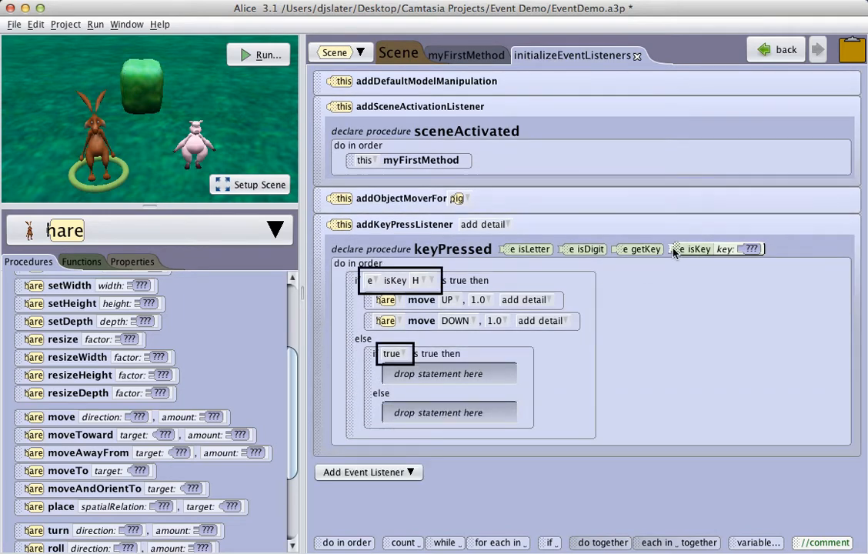
{"action": "left_click", "coordinate": [393, 353]}
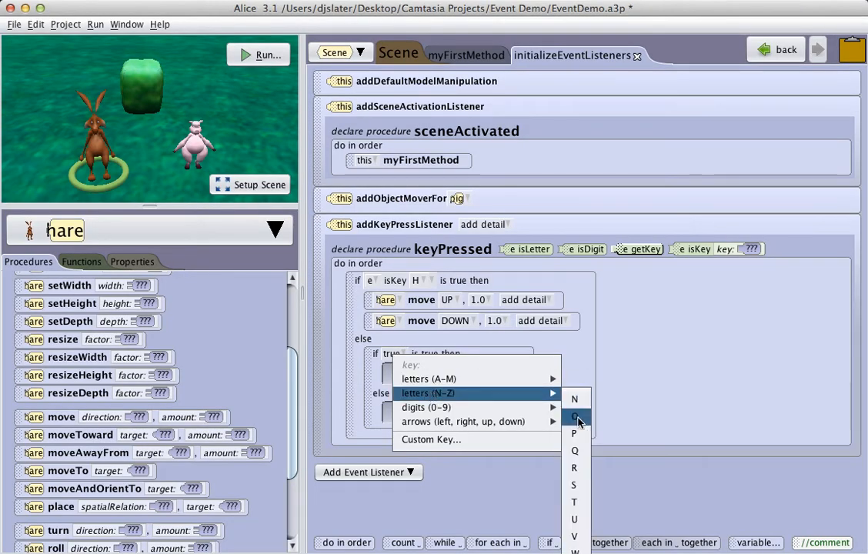
{"action": "left_click", "coordinate": [574, 433]}
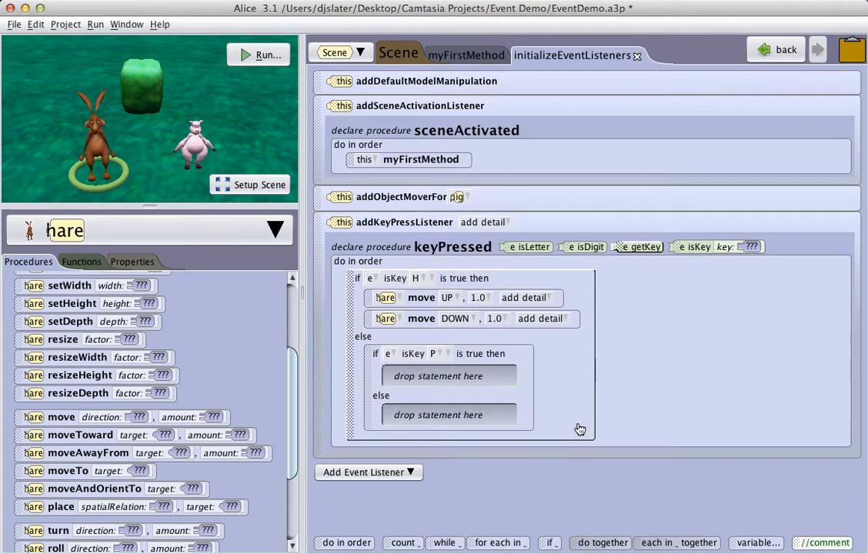
{"action": "left_click", "coordinate": [274, 229]}
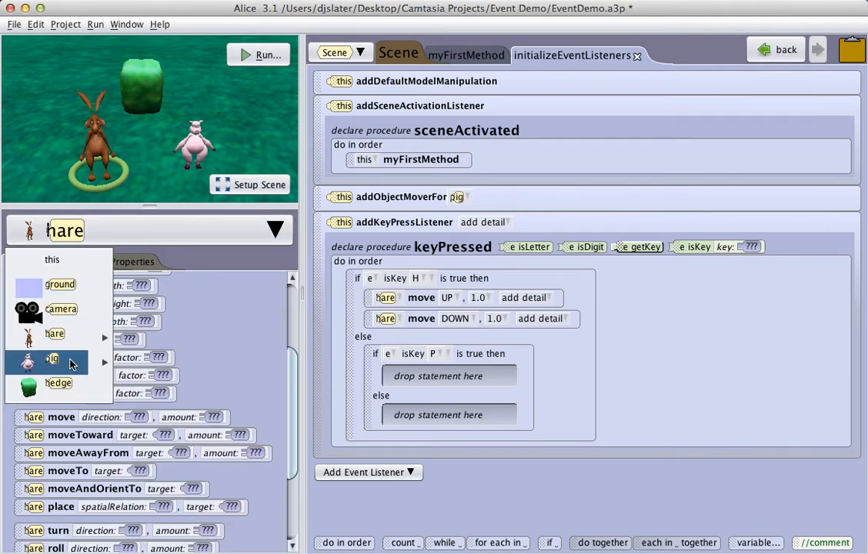
Have the pig move UP 1.0 then DOWN 1.0 when P is pressed.
{"action": "left_click", "coordinate": [53, 361]}
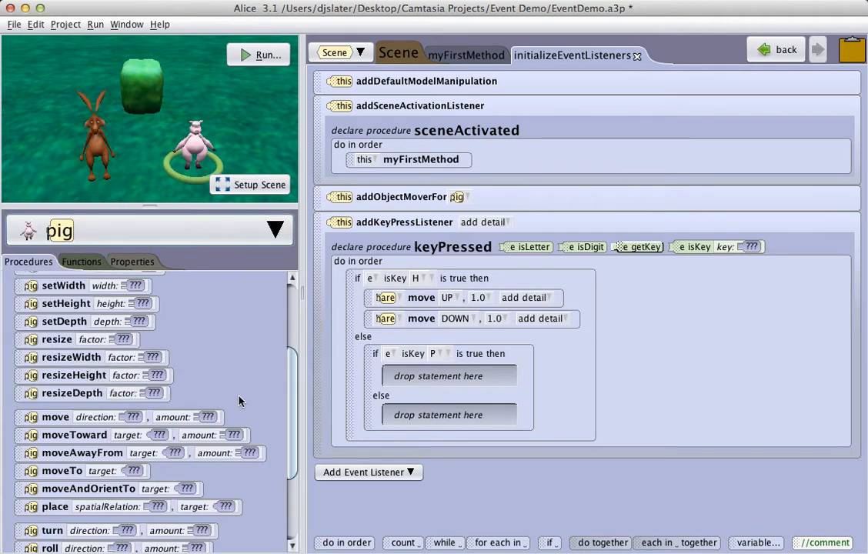
{"action": "left_click_drag", "start_coordinate": [55, 416], "coordinate": [416, 377]}
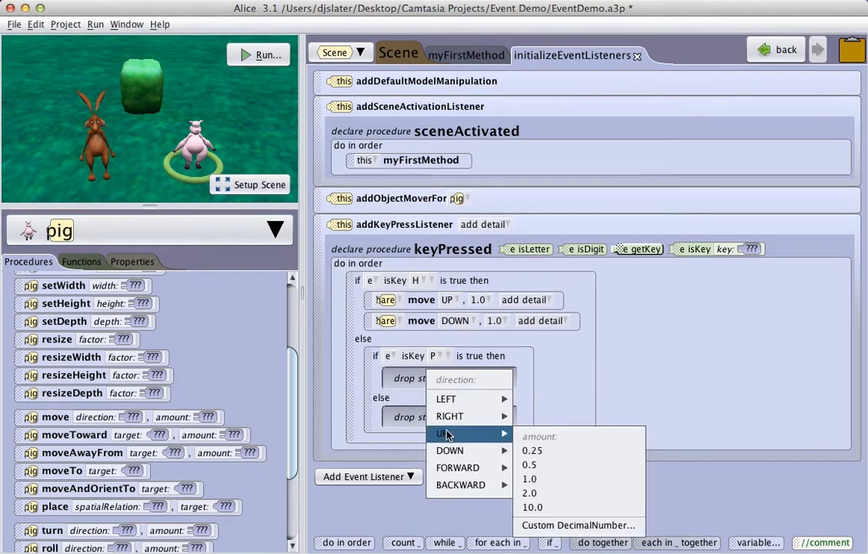
{"action": "left_click", "coordinate": [530, 479]}
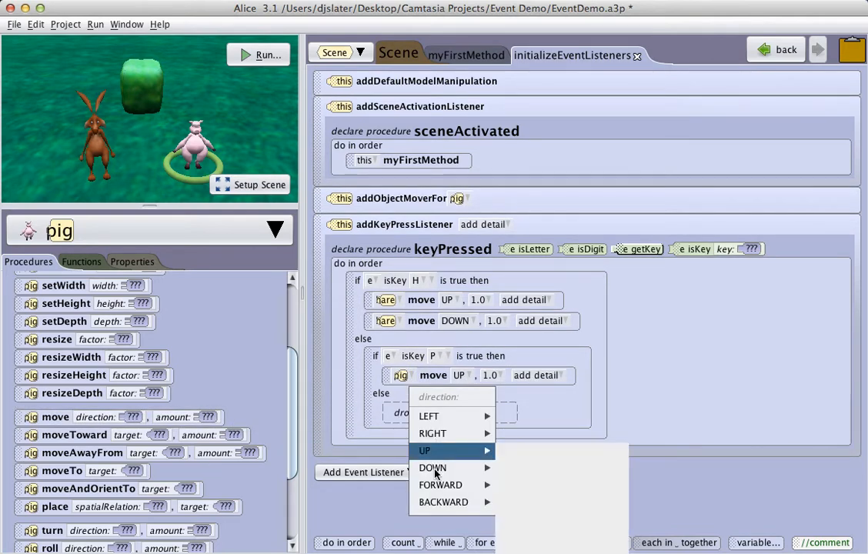
{"action": "left_click", "coordinate": [432, 467]}
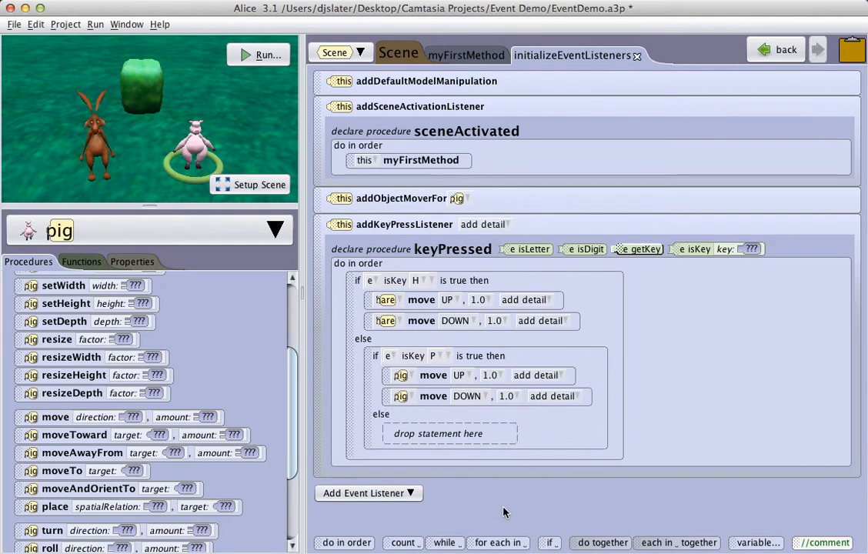
{"action": "mouse_move", "coordinate": [539, 480]}
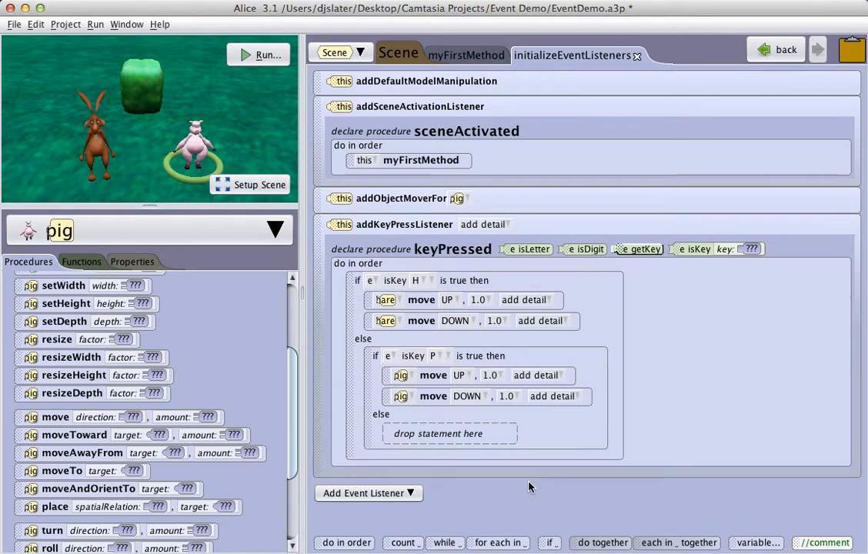
{"action": "mouse_move", "coordinate": [264, 56]}
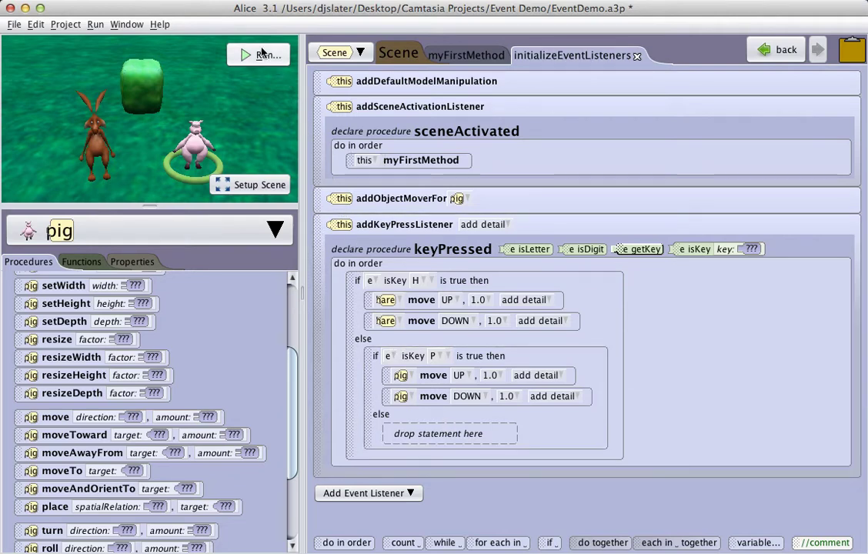
{"action": "left_click", "coordinate": [258, 54]}
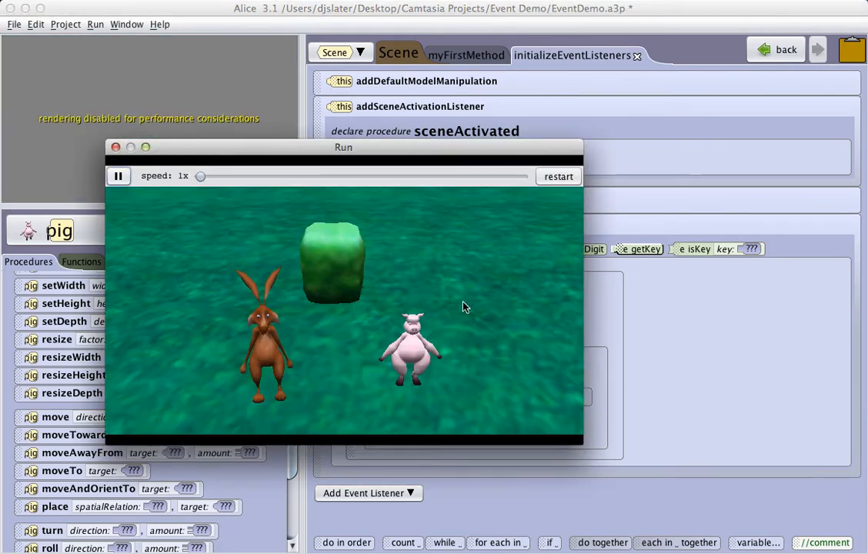
{"action": "mouse_move", "coordinate": [456, 296]}
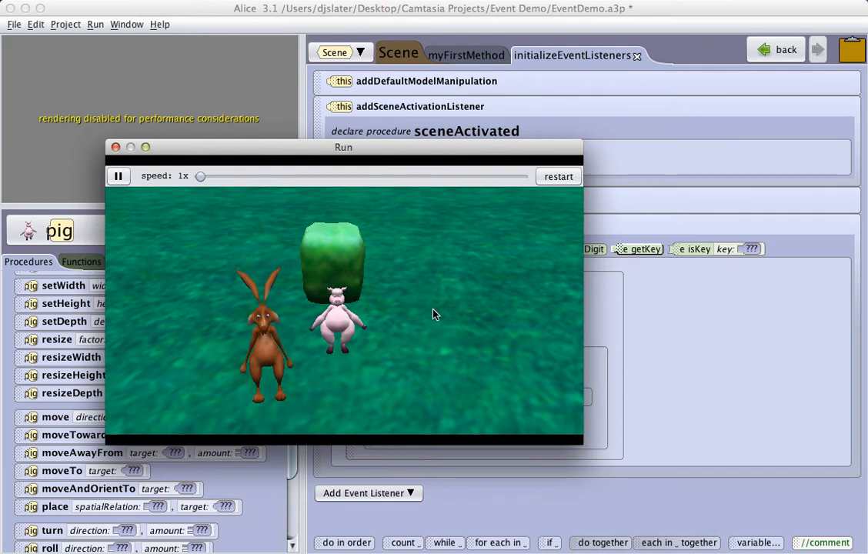
{"action": "mouse_move", "coordinate": [423, 316]}
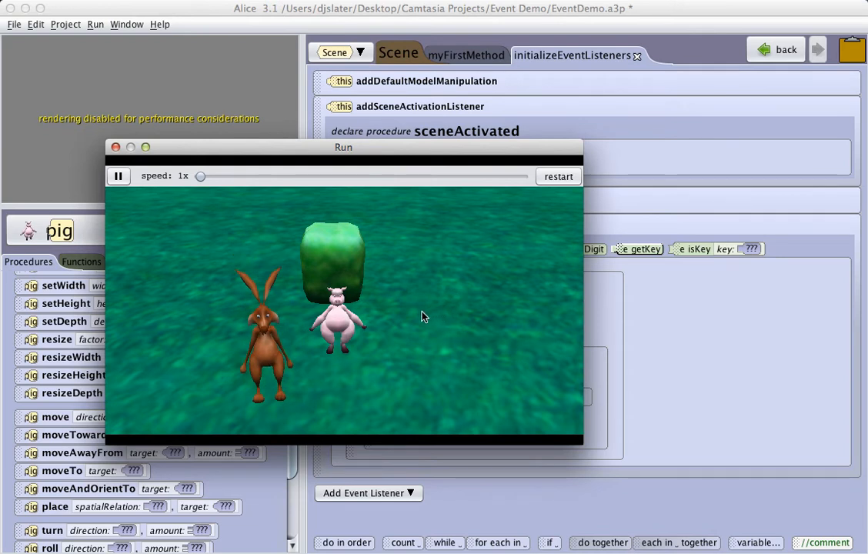
{"action": "mouse_move", "coordinate": [436, 310]}
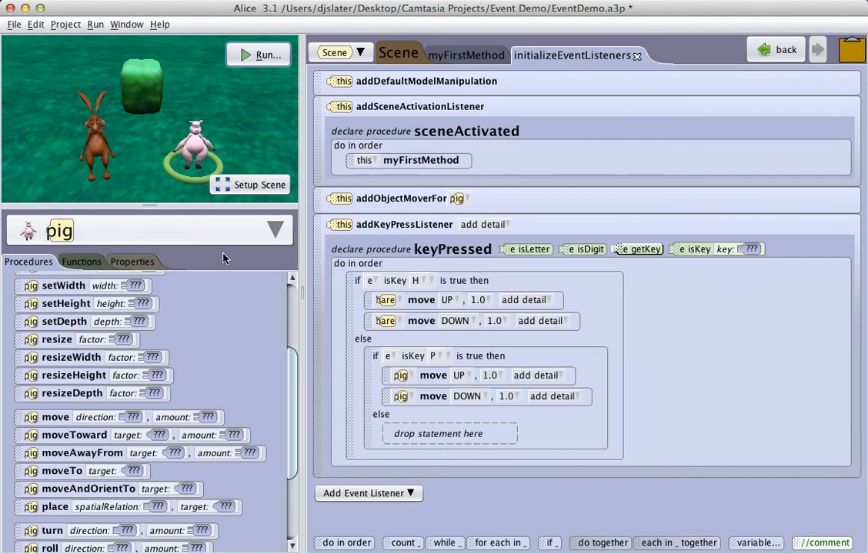
Add a mouse-click-on-object listener and place an if-true conditional inside mouseClicked.
{"action": "left_click", "coordinate": [367, 492]}
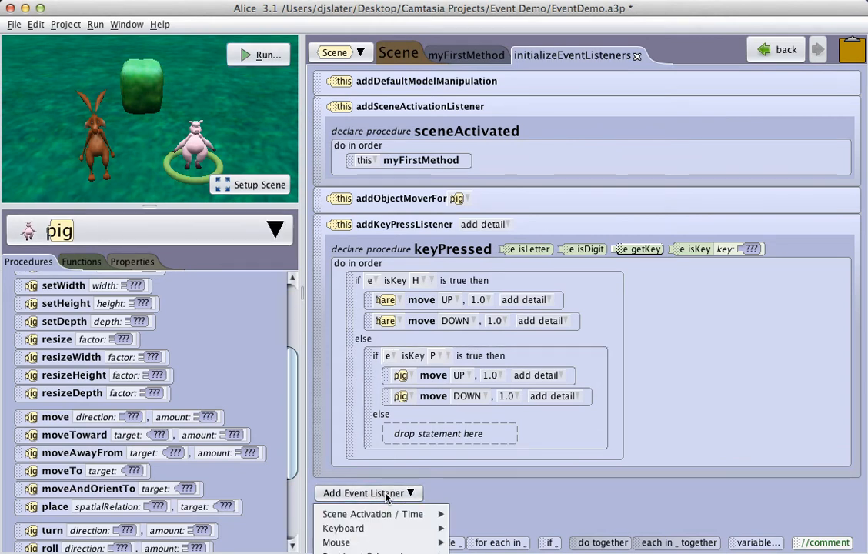
{"action": "mouse_move", "coordinate": [336, 541]}
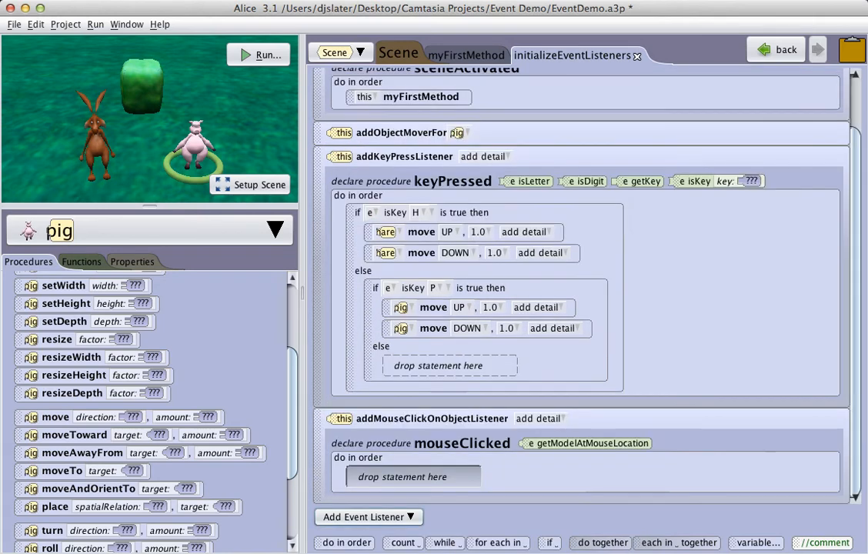
{"action": "mouse_move", "coordinate": [557, 488]}
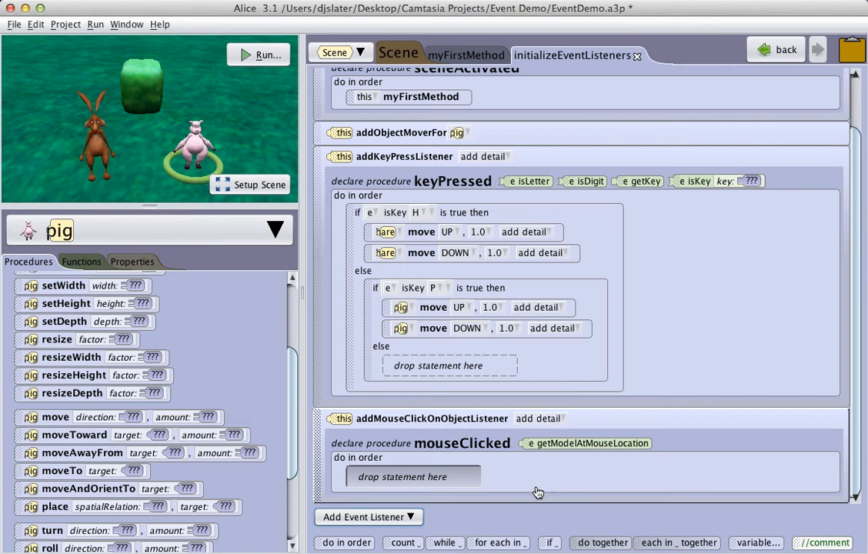
{"action": "mouse_move", "coordinate": [545, 541]}
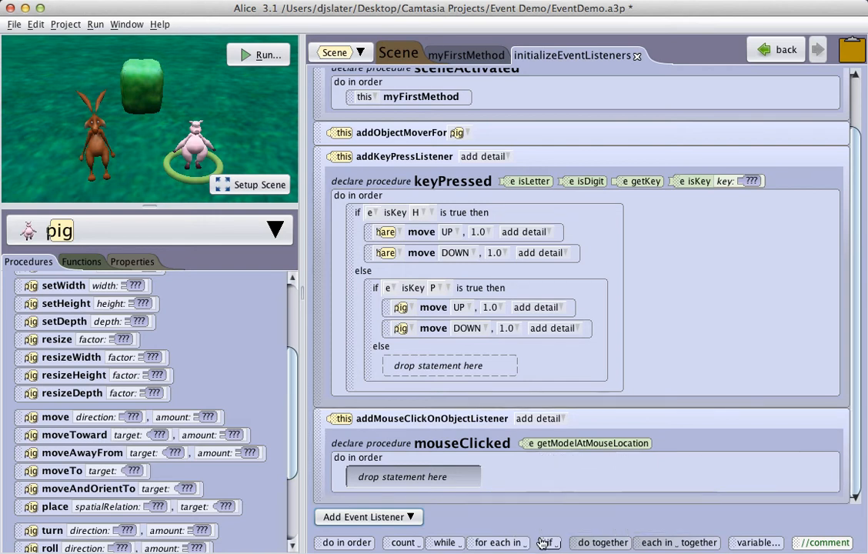
{"action": "left_click_drag", "start_coordinate": [548, 541], "coordinate": [430, 476]}
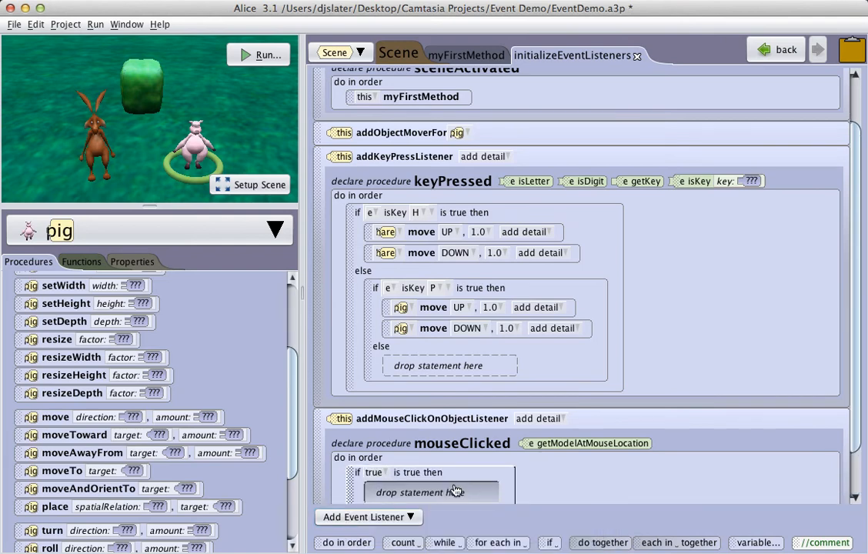
{"action": "mouse_move", "coordinate": [407, 492]}
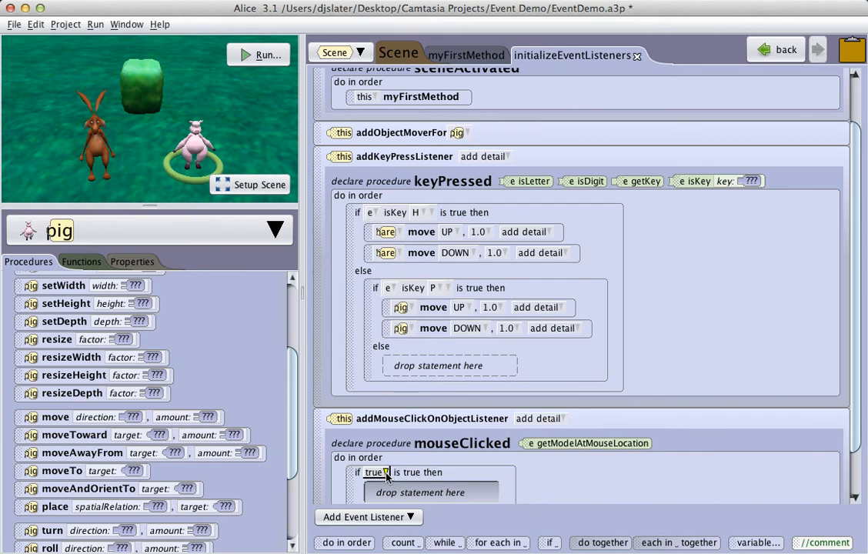
Set the mouseClicked condition to getModelAtMouseLocation == hedge with a do together inside.
{"action": "left_click", "coordinate": [382, 471]}
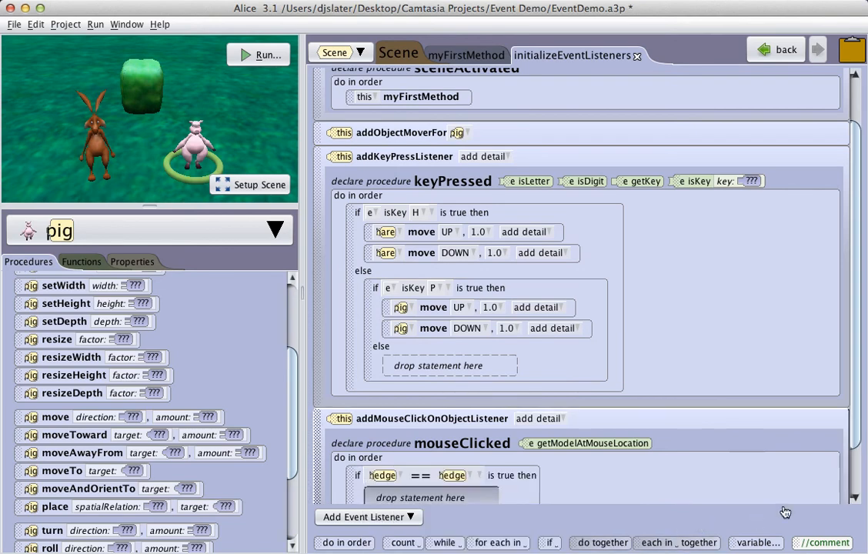
{"action": "scroll", "scroll_direction": "down", "scroll_amount": 3}
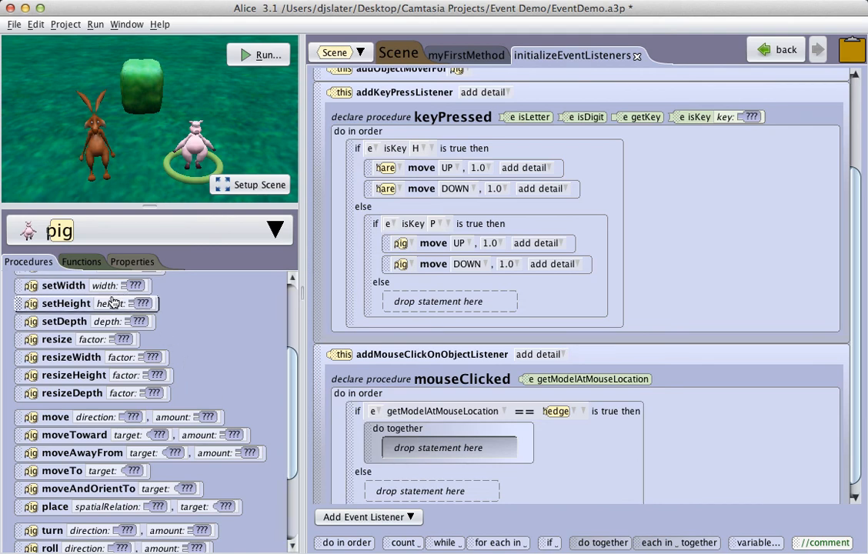
{"action": "mouse_move", "coordinate": [53, 469]}
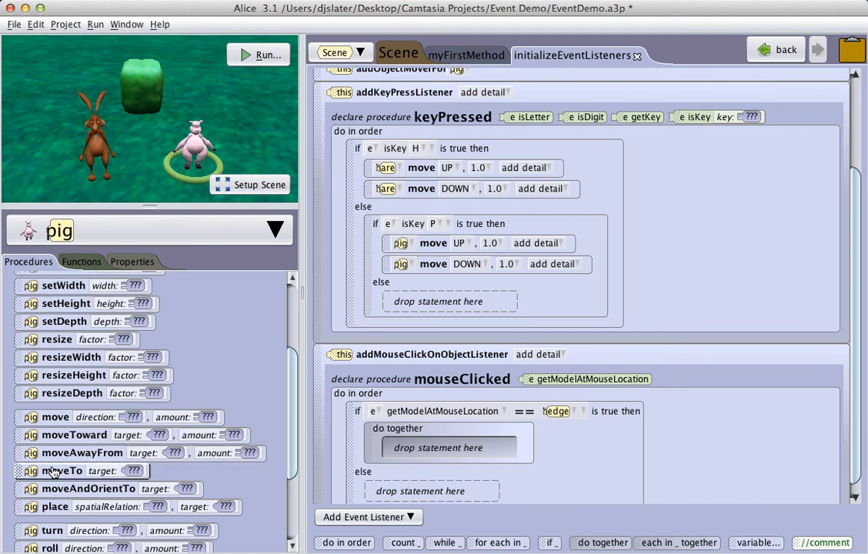
Target the hedge in both the pig's and the hare's turnToFace statements inside do together.
{"action": "scroll", "scroll_direction": "down", "scroll_amount": 3}
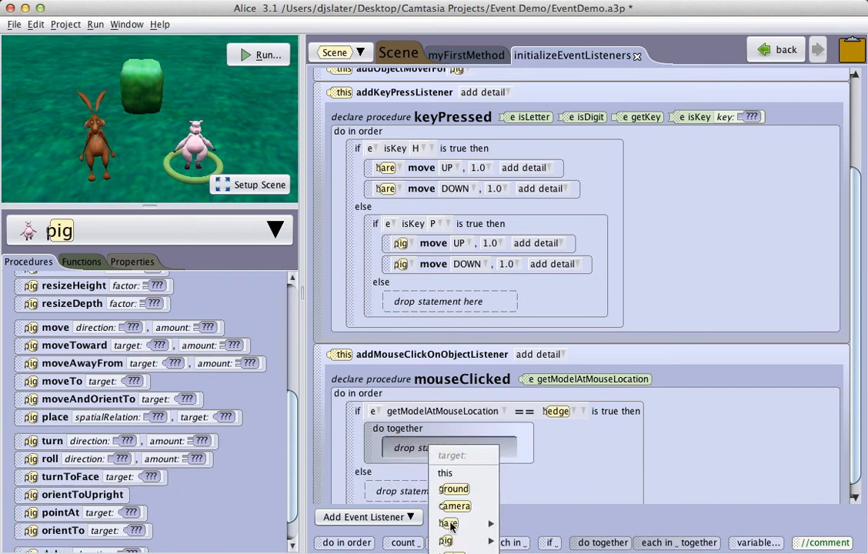
{"action": "left_click", "coordinate": [446, 523]}
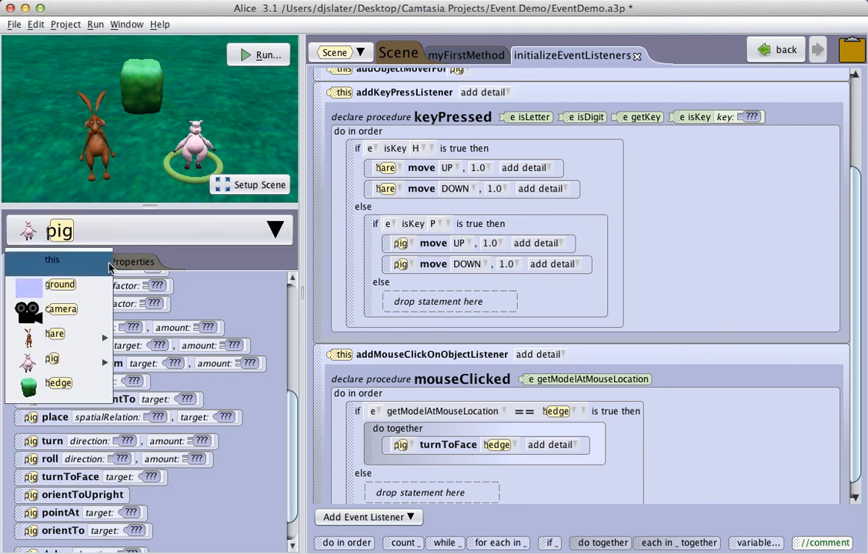
{"action": "left_click", "coordinate": [55, 333]}
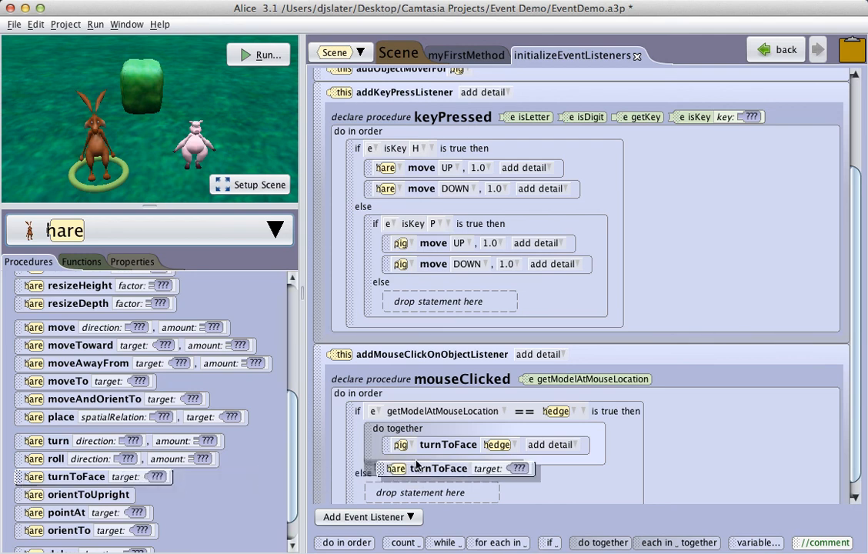
{"action": "left_click", "coordinate": [524, 468]}
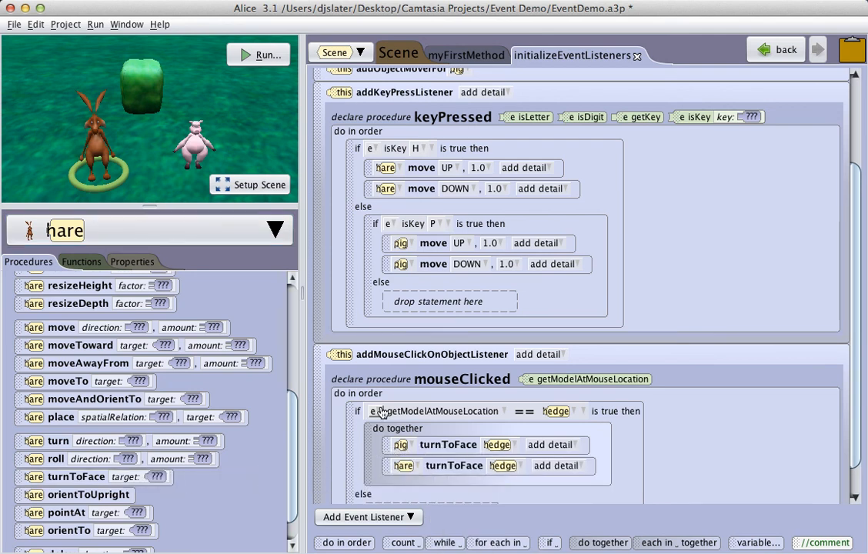
Run the scene to test the mouse click listener.
{"action": "left_click", "coordinate": [260, 55]}
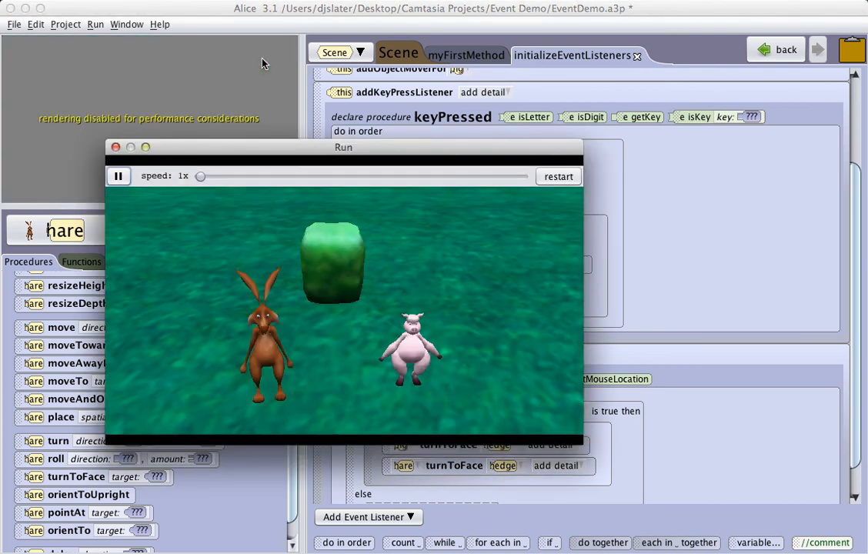